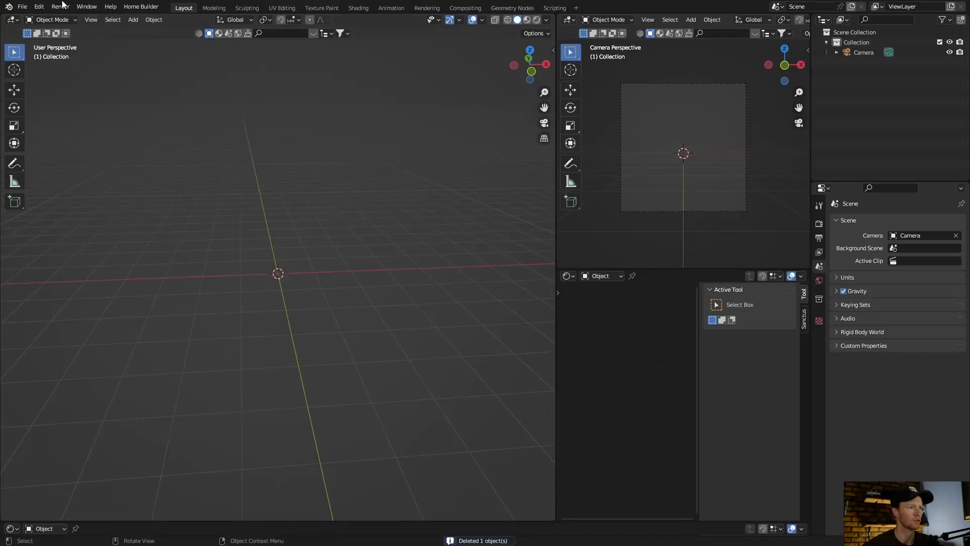
mouse_move(39, 6)
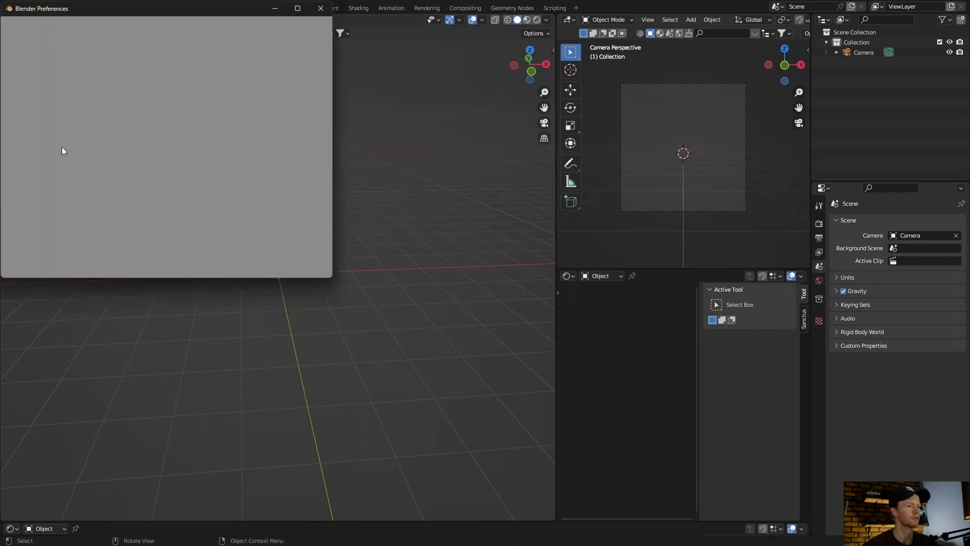
Search add-ons for 'sca', enable Object: Scatter Objects, and close Preferences
left_click(17, 109)
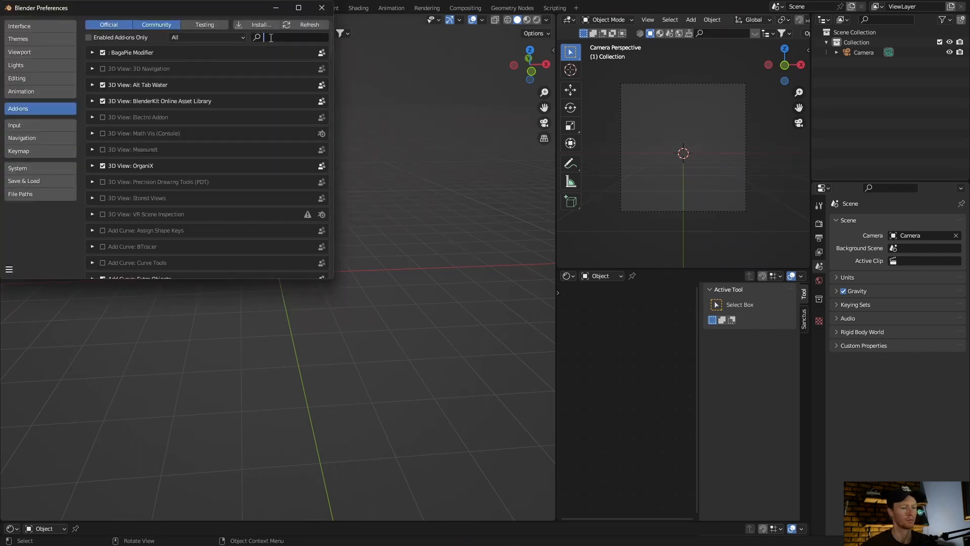
type("sca")
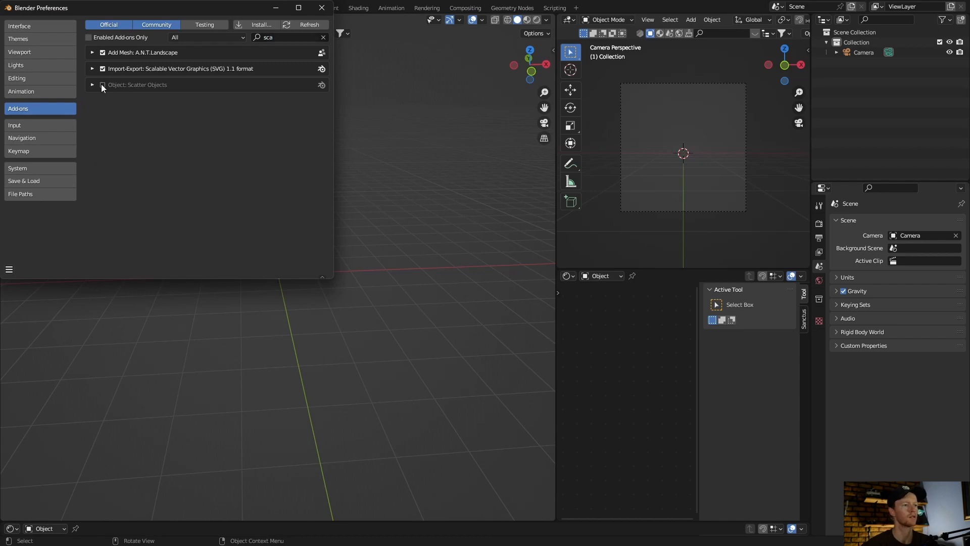
left_click(91, 85)
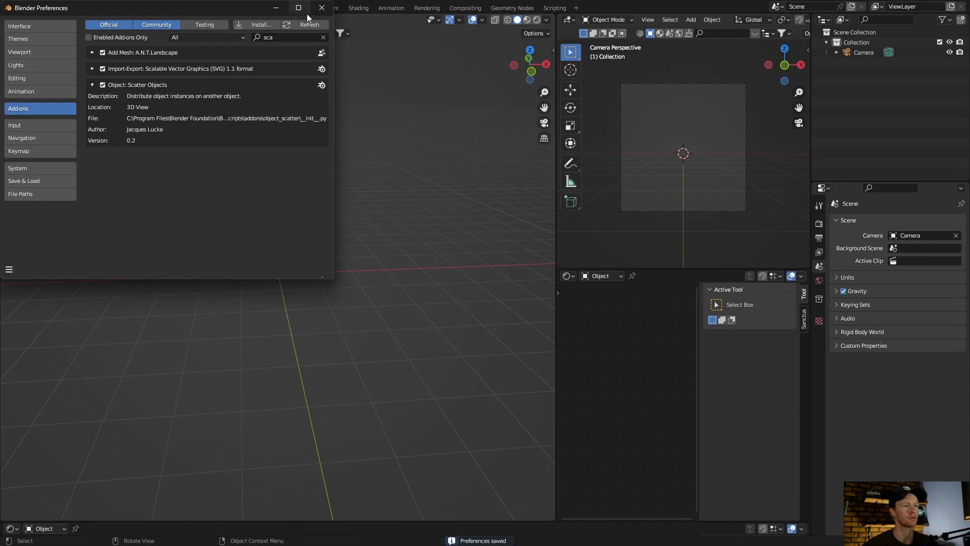
left_click(322, 7)
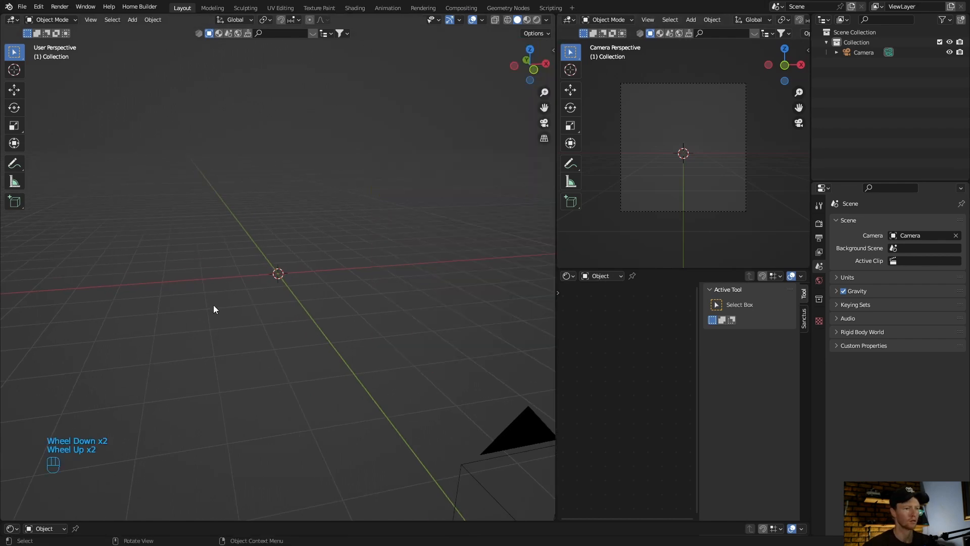
Add a mesh plane and scale it up into a large ground surface
key("shift+a")
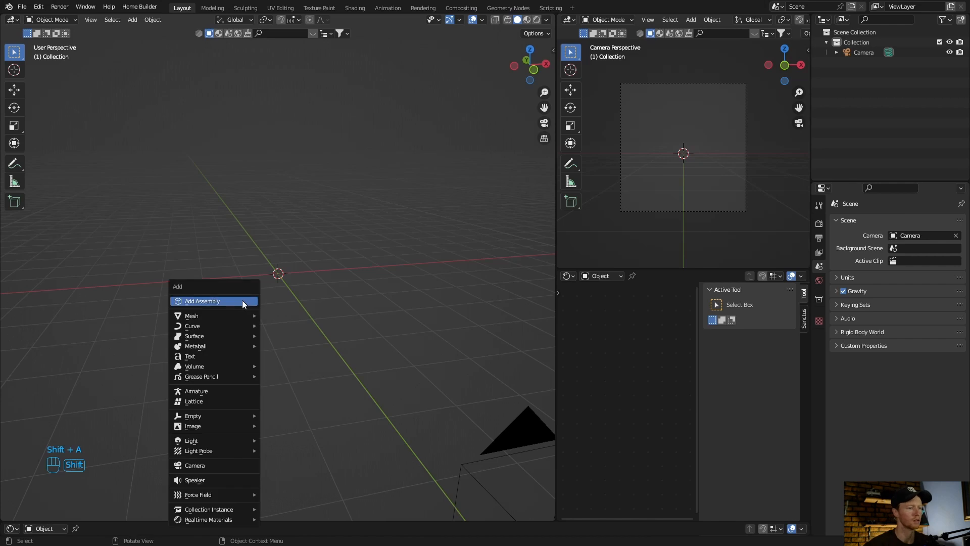
mouse_move(192, 316)
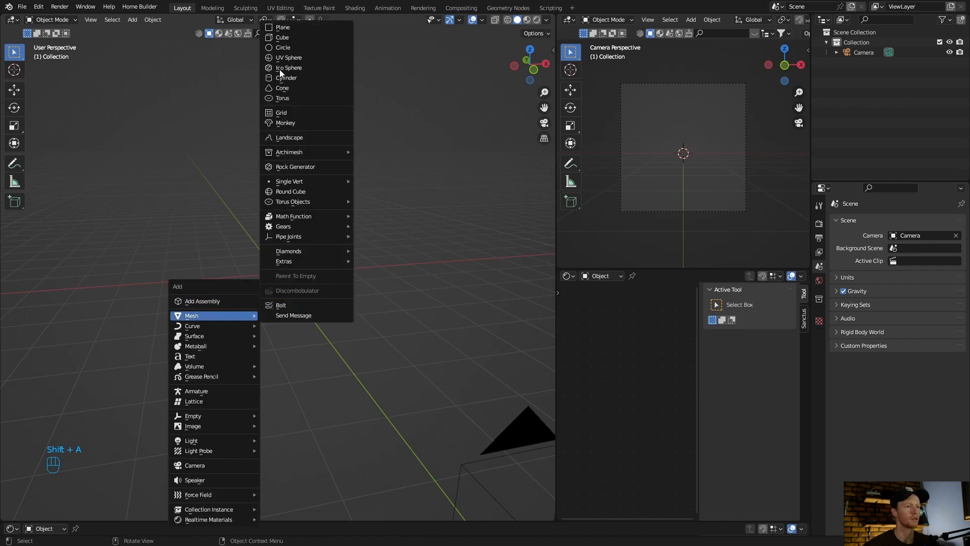
left_click(282, 27)
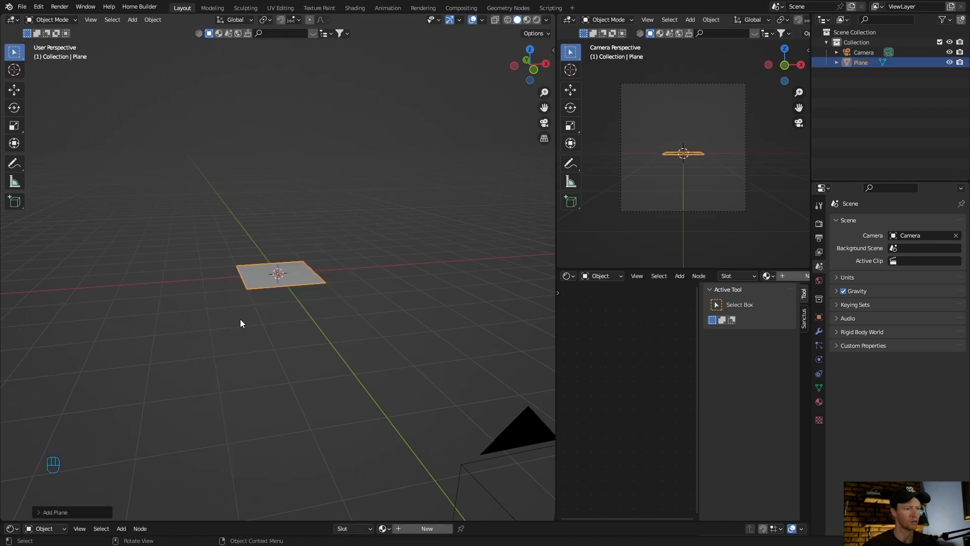
key("s")
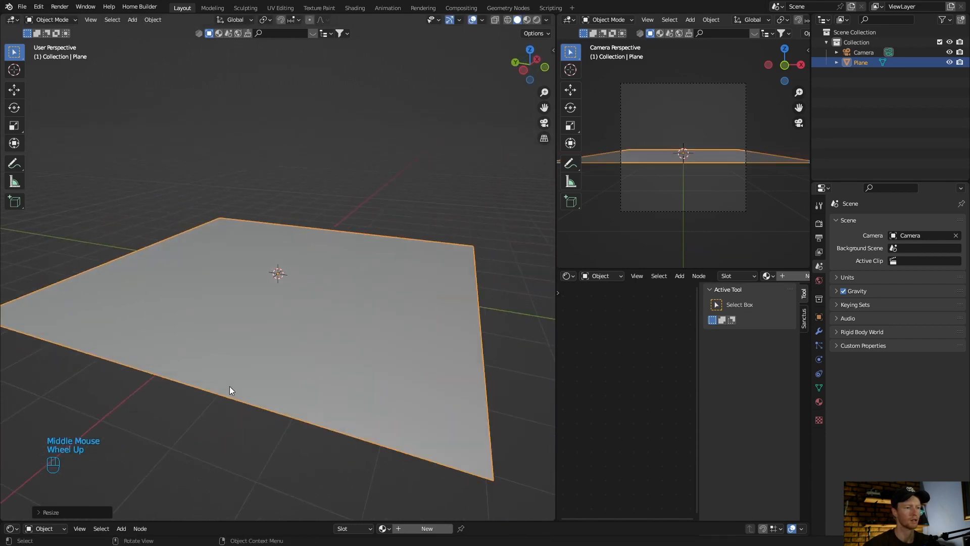
scroll("down", 3)
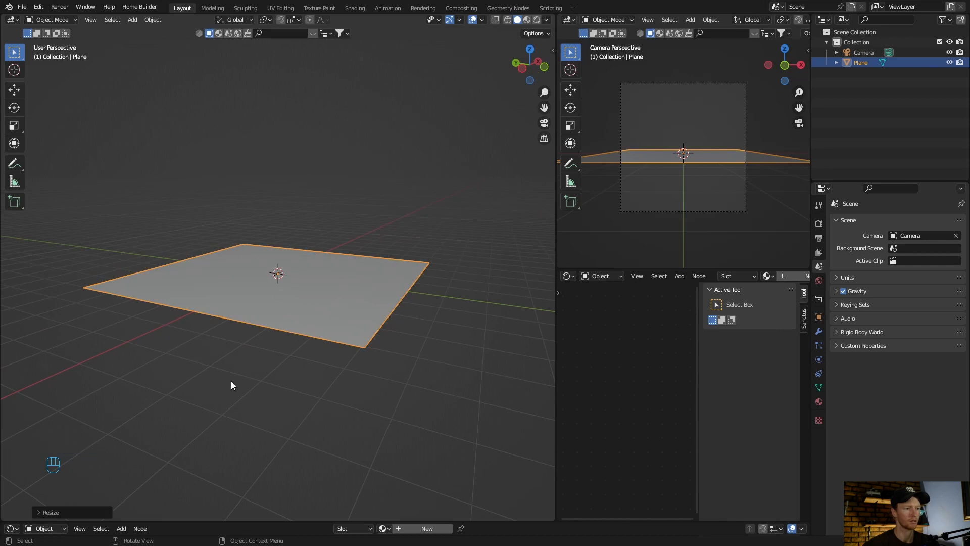
key("shift")
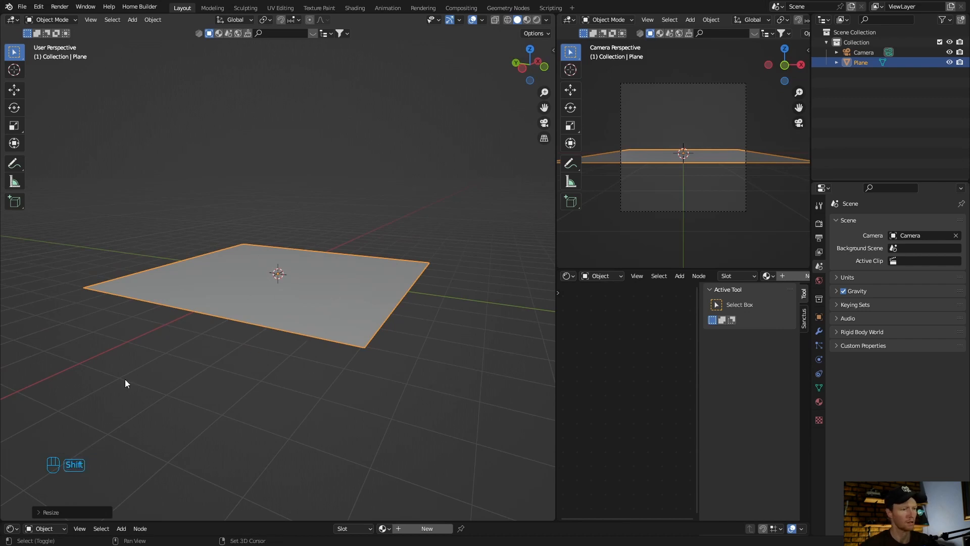
Add an Ico Sphere mesh beside the plane and shrink it
left_click(132, 19)
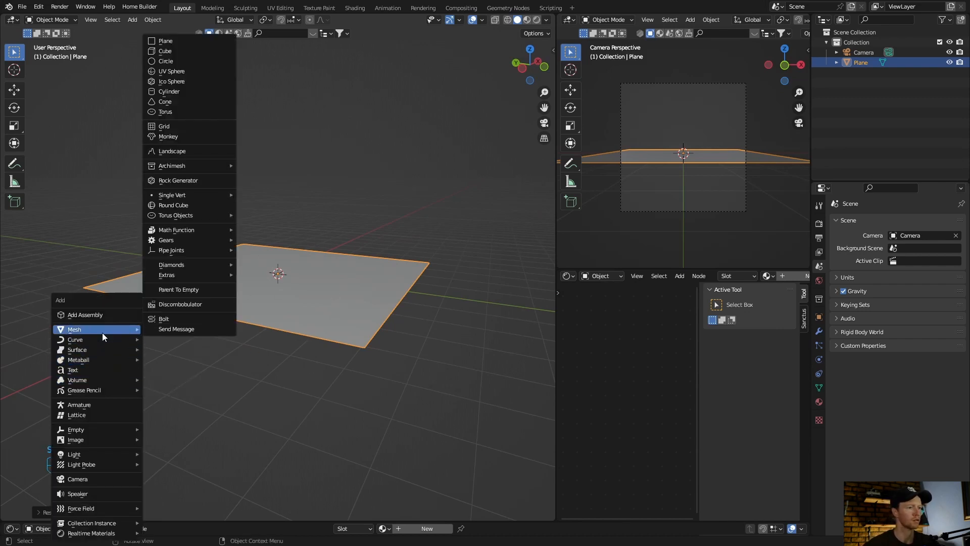
mouse_move(171, 71)
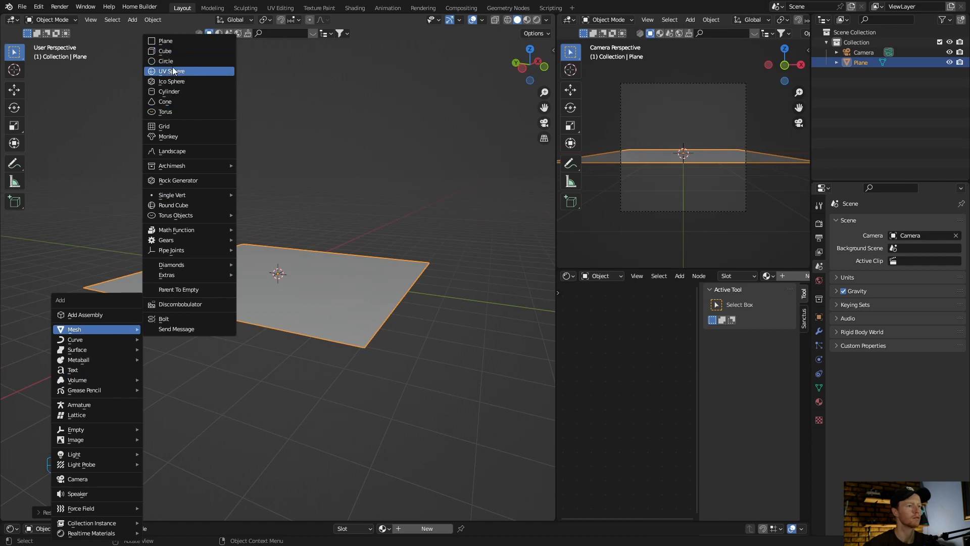
left_click(171, 81)
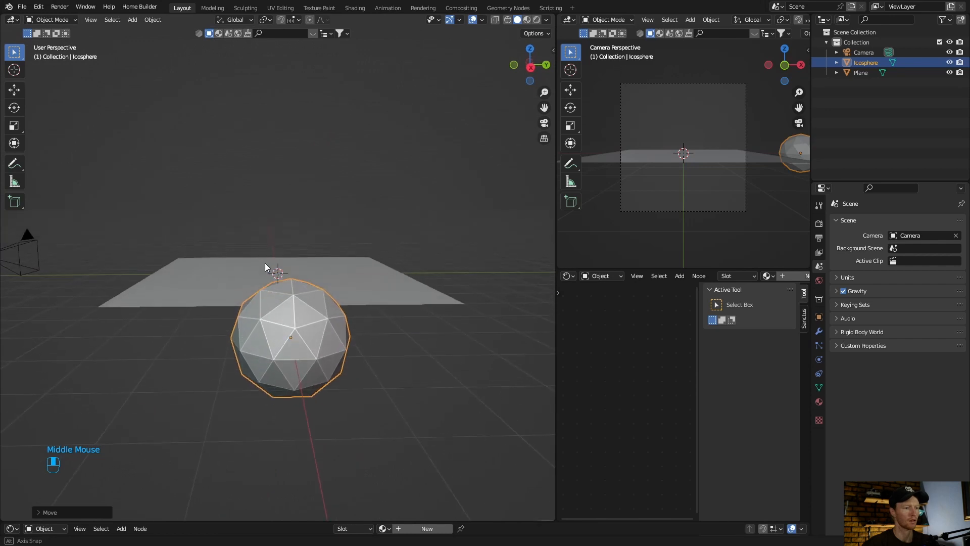
key("s")
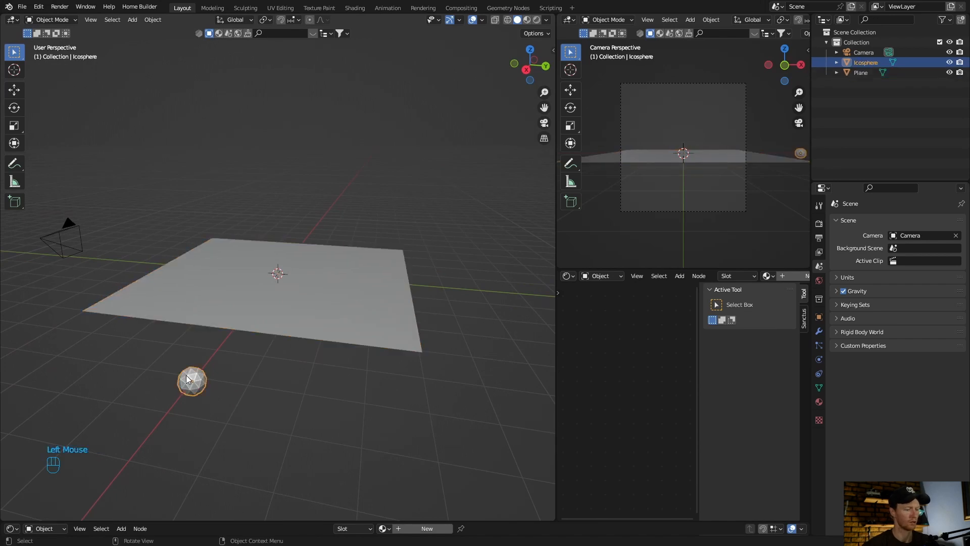
With the icosphere and plane selected, run Object > Scatter Objects
left_click(278, 278)
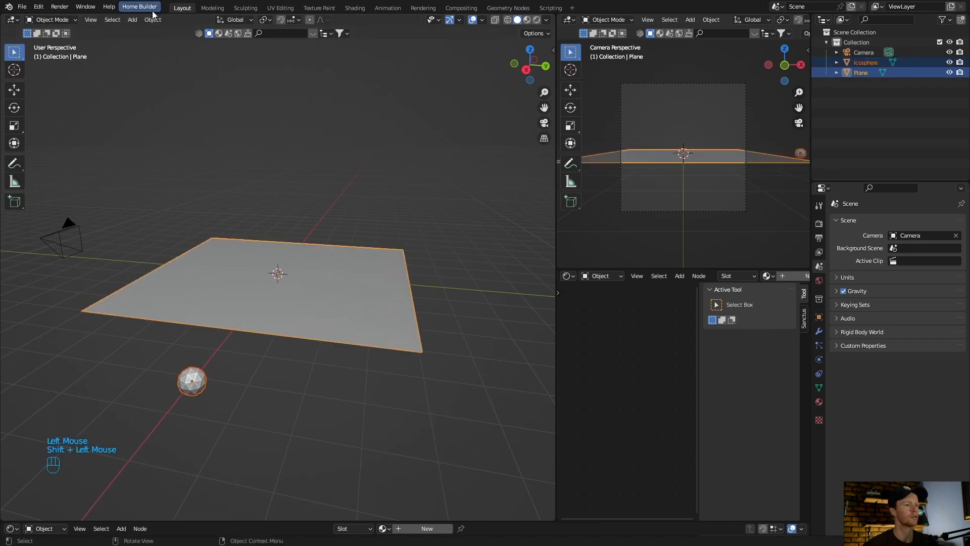
left_click(152, 19)
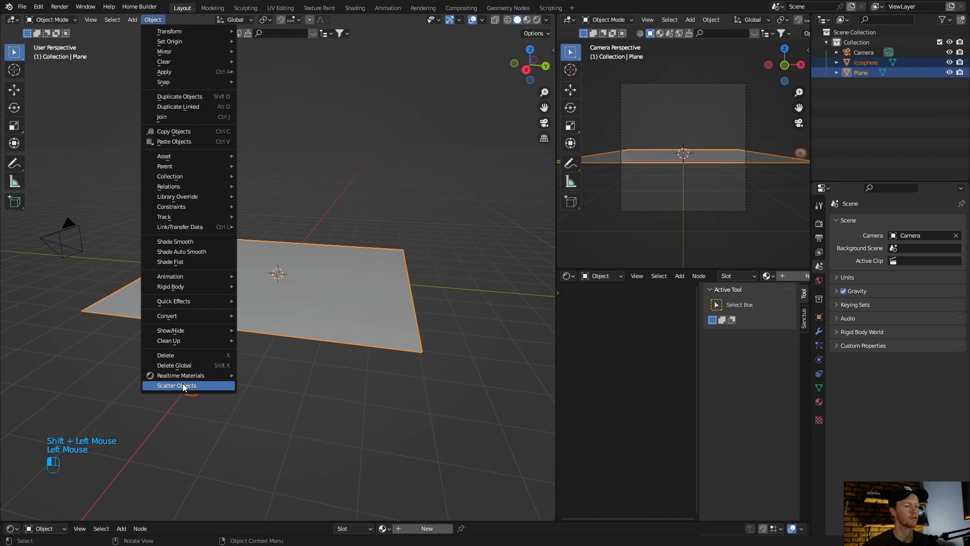
left_click(176, 386)
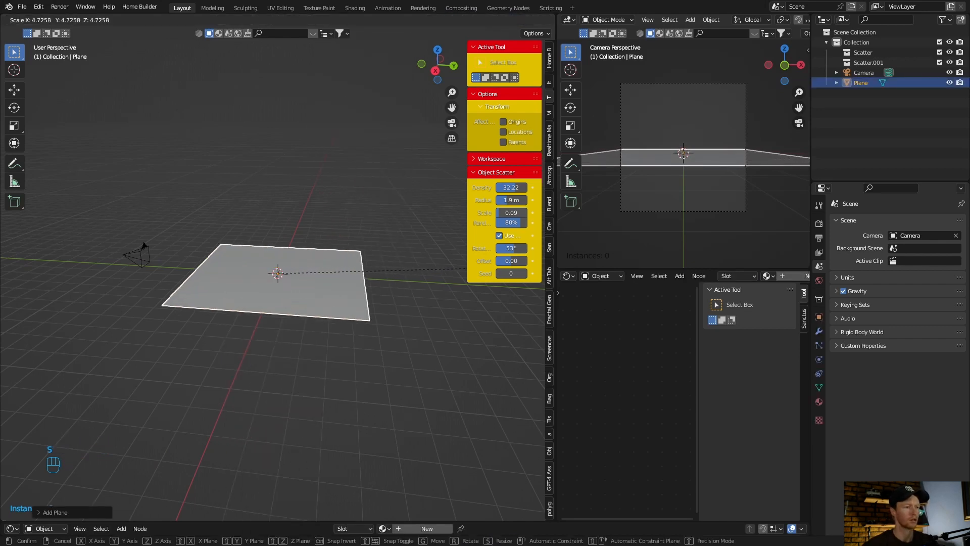
Add a torus and a UV sphere, moving the sphere along Y beside the plane
key("shift+a")
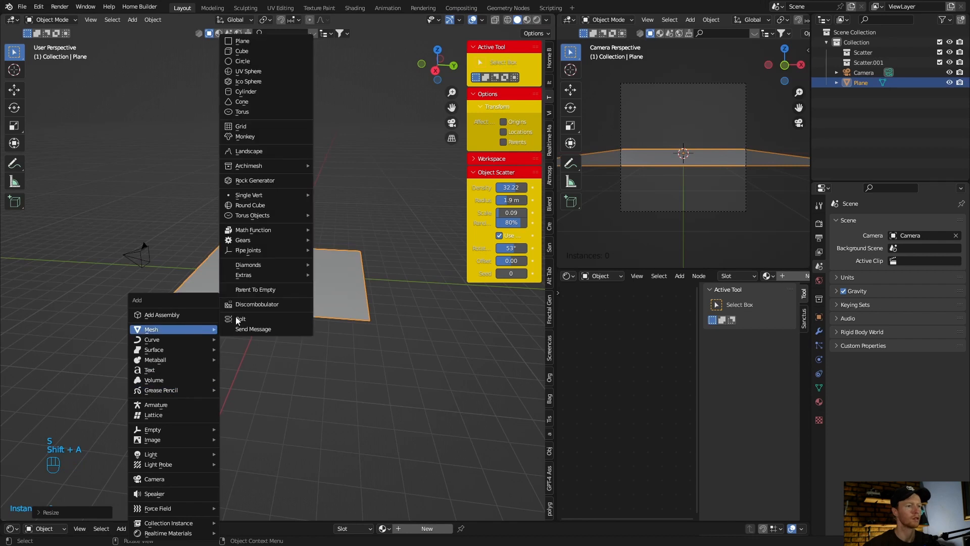
mouse_move(250, 112)
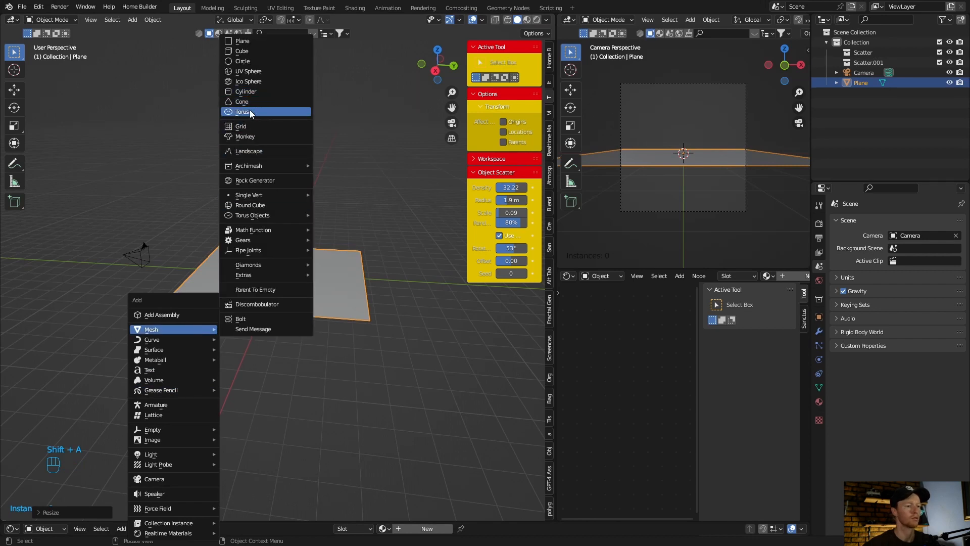
left_click(242, 112)
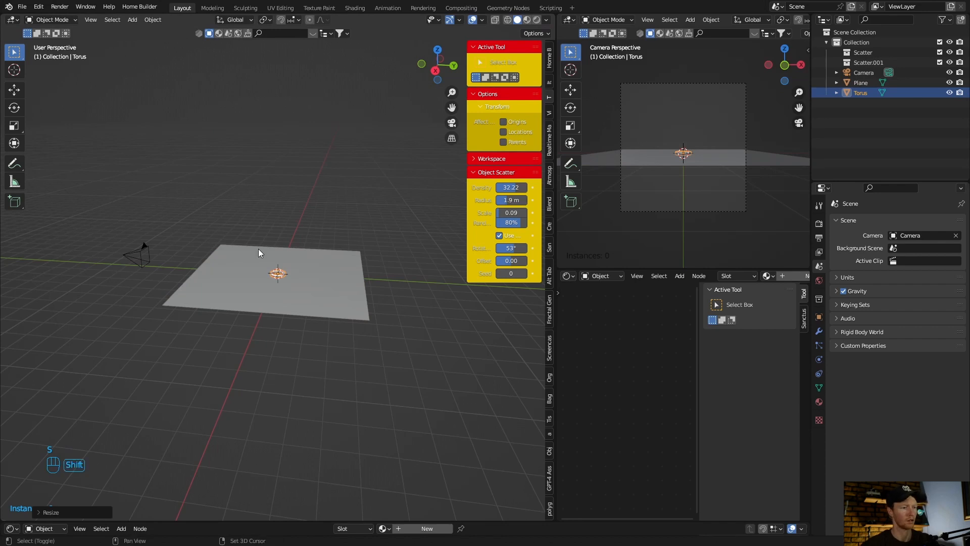
key("shift+a")
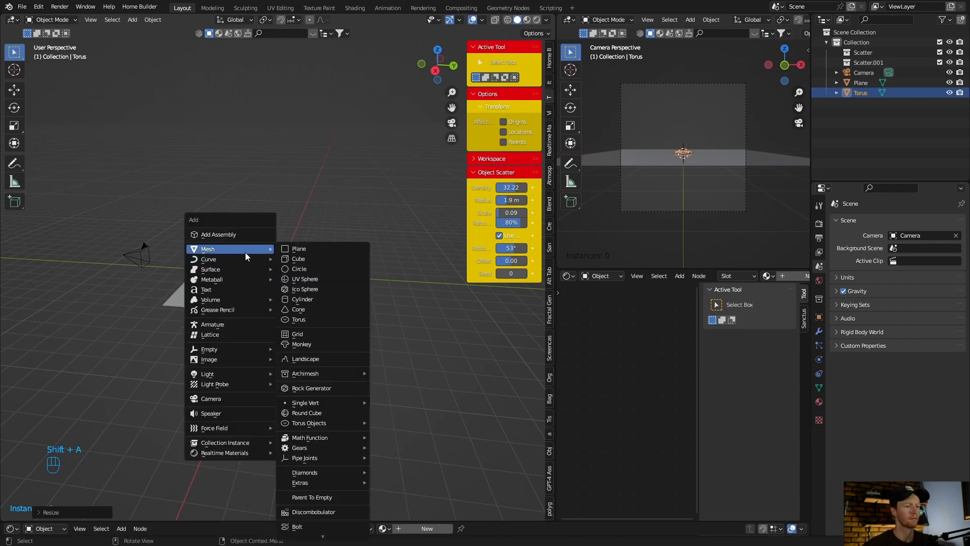
left_click(305, 278)
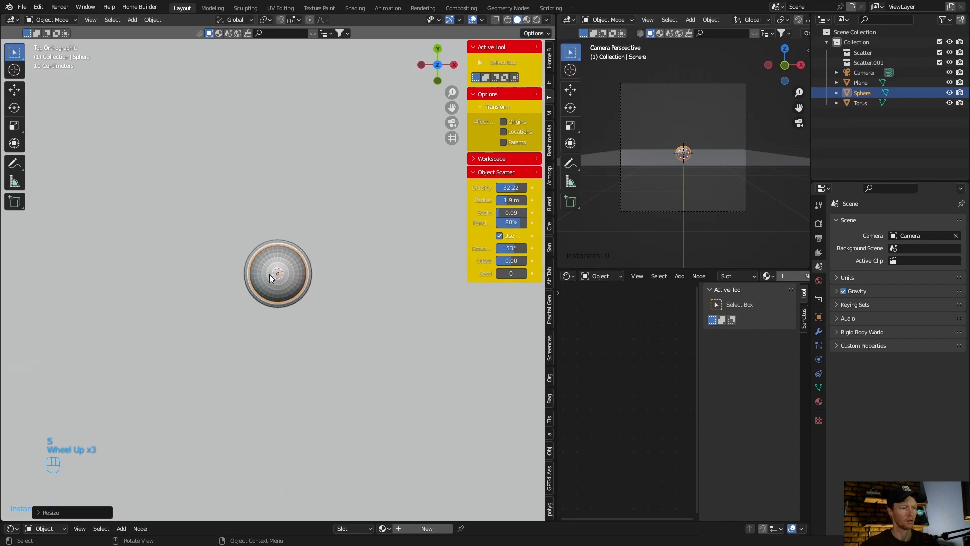
key("g")
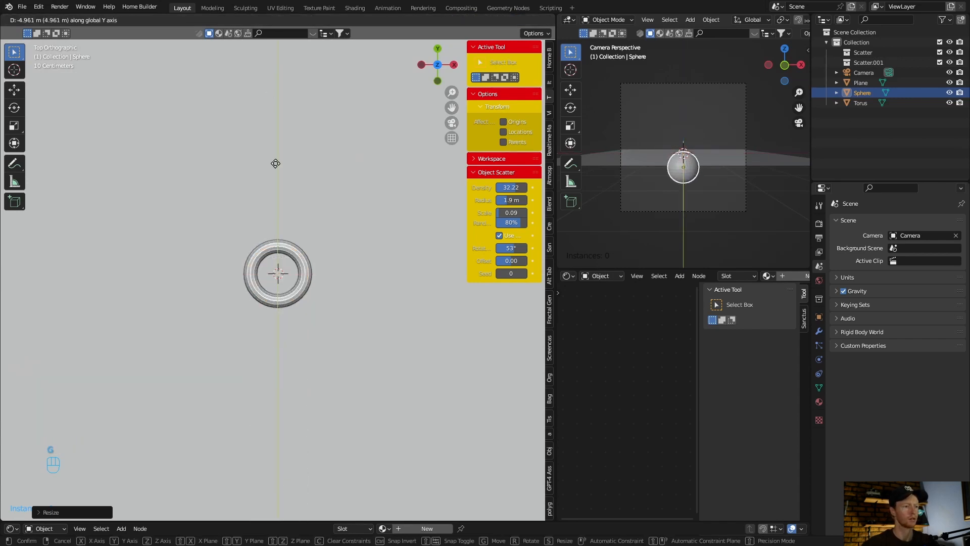
scroll("down", 3)
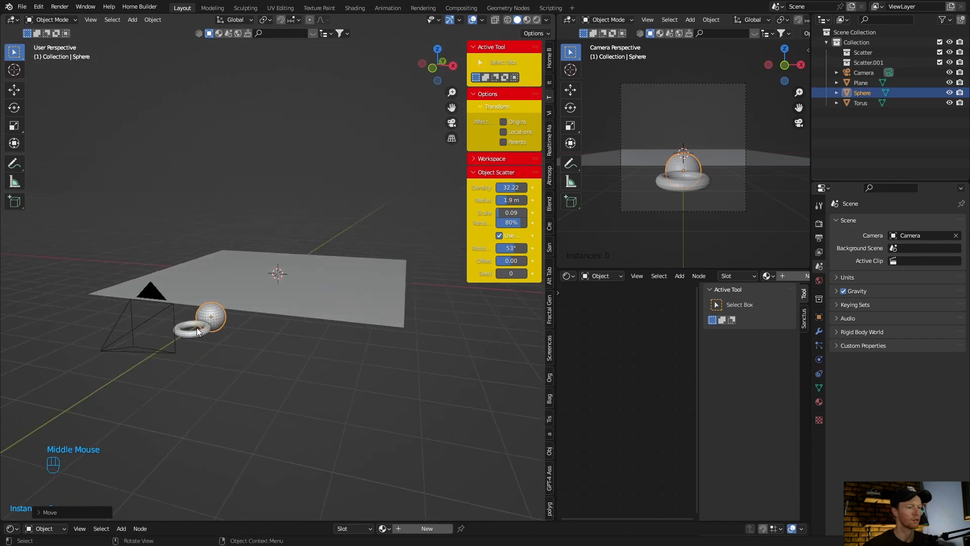
Select torus, sphere and plane, then paint a curved scatter stroke across the plane
left_click(192, 329)
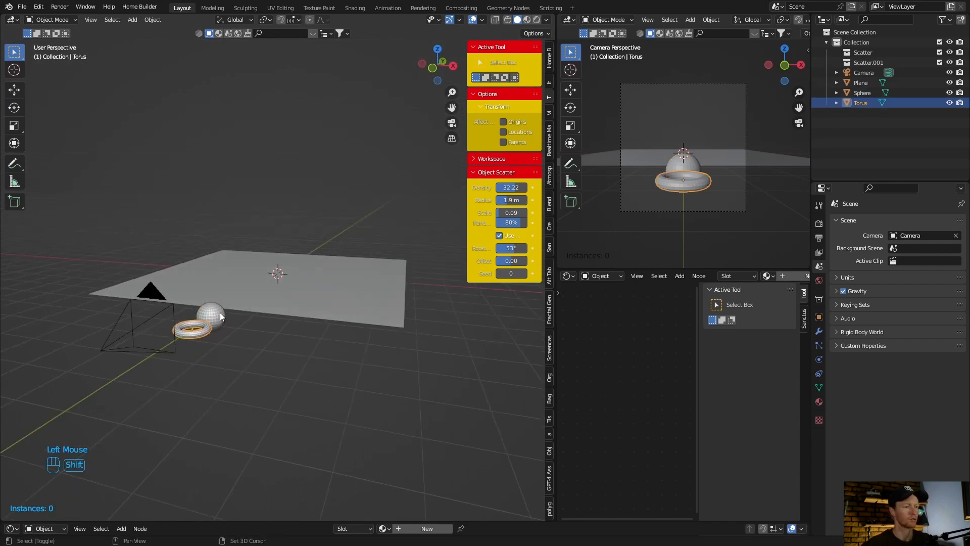
left_click(210, 309)
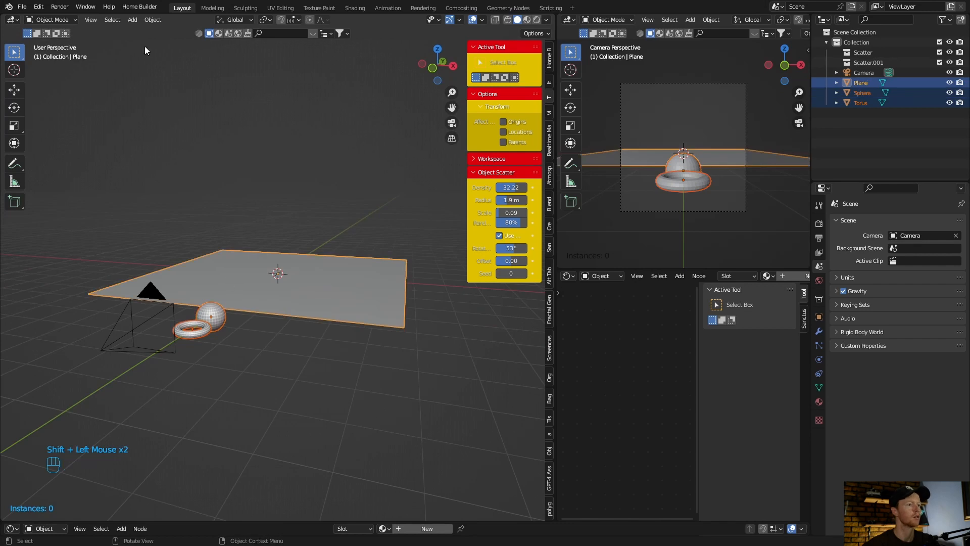
left_click(152, 19)
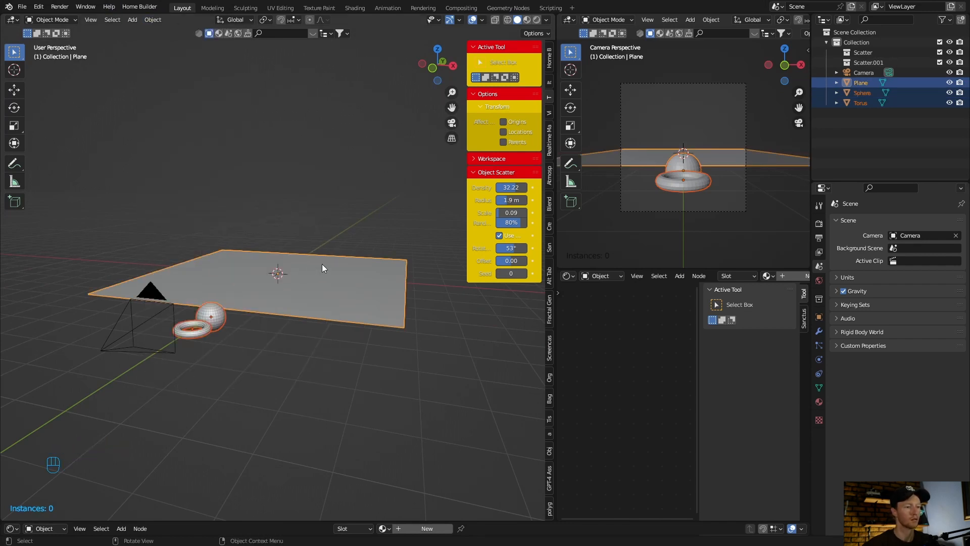
left_click_drag(322, 266, 251, 267)
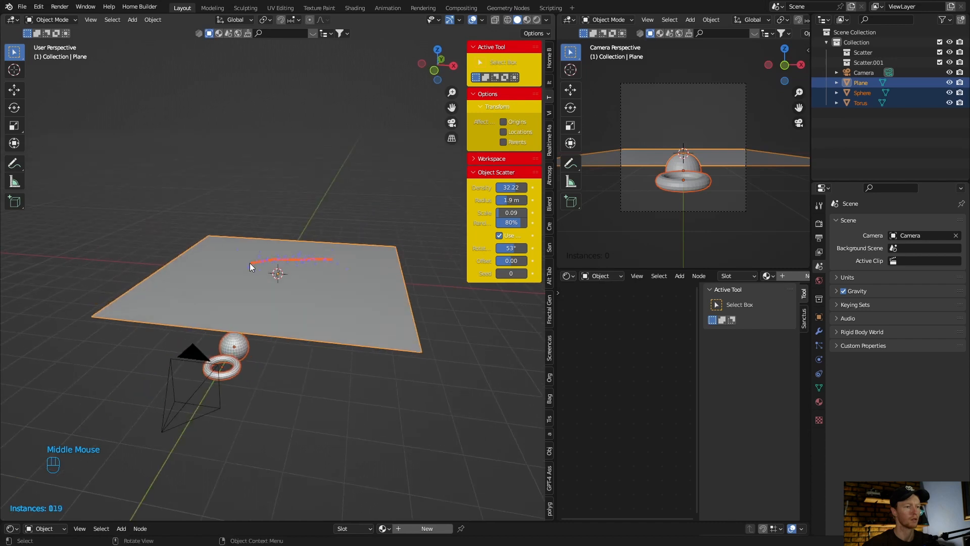
left_click_drag(251, 265, 333, 307)
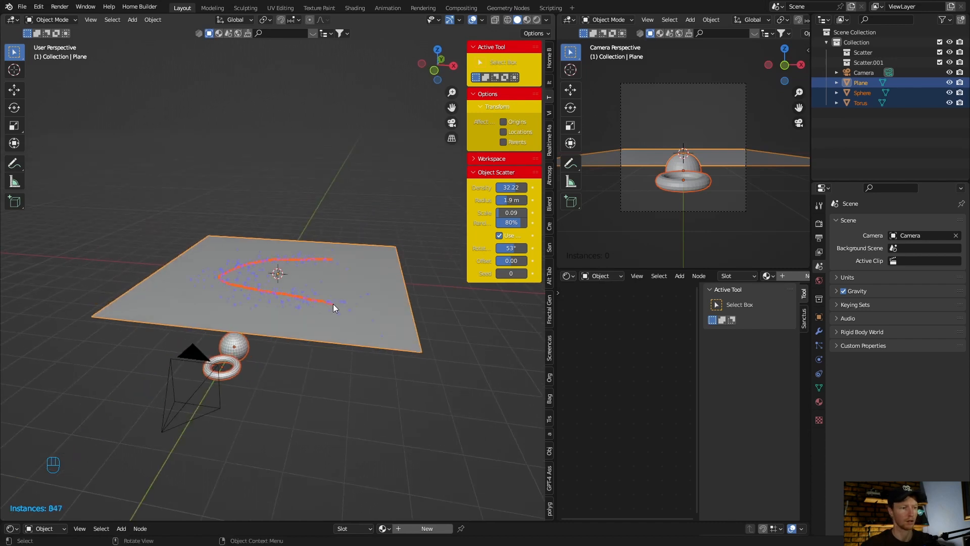
scroll("up", 3)
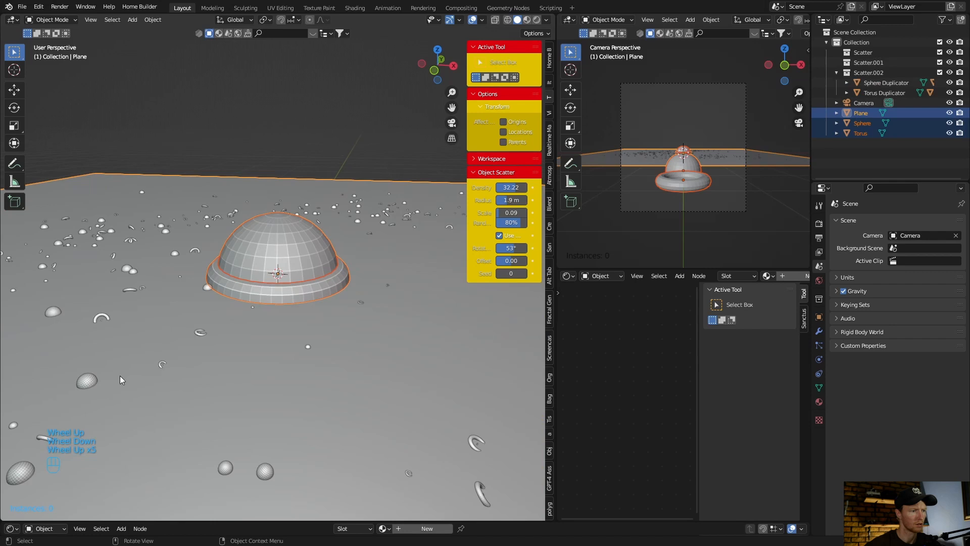